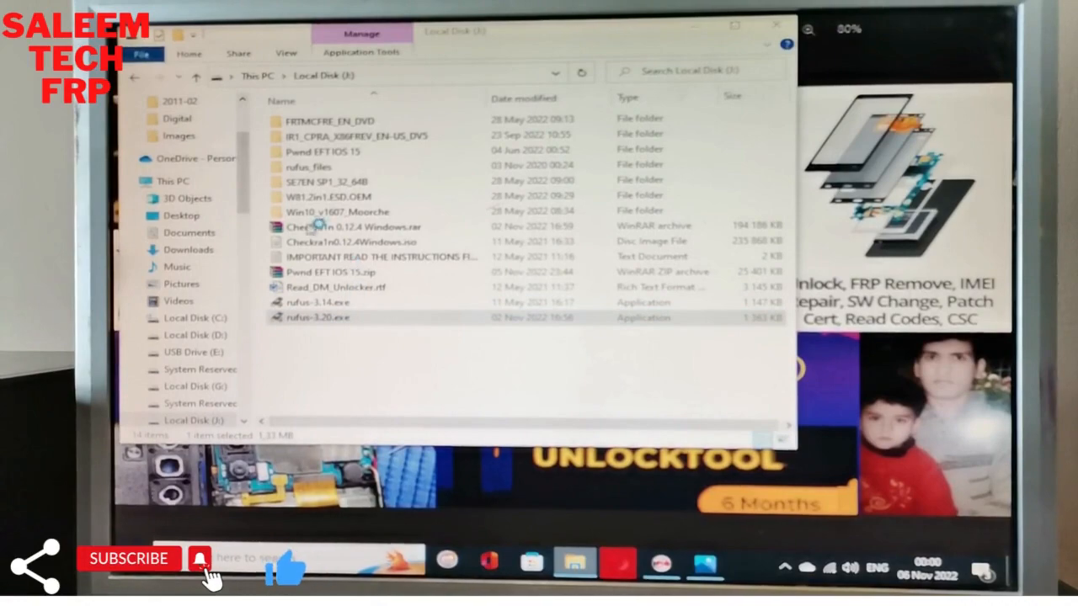
Launch rufus-3.20.exe from Local Disk (J:) and accept the Run security warning.
double_click(318, 316)
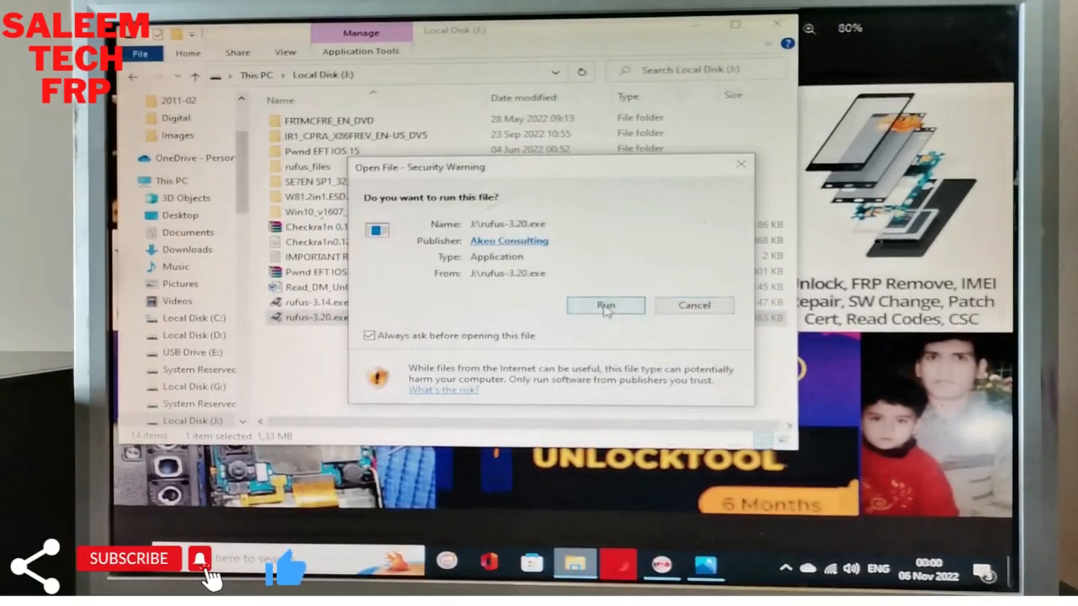
left_click(607, 305)
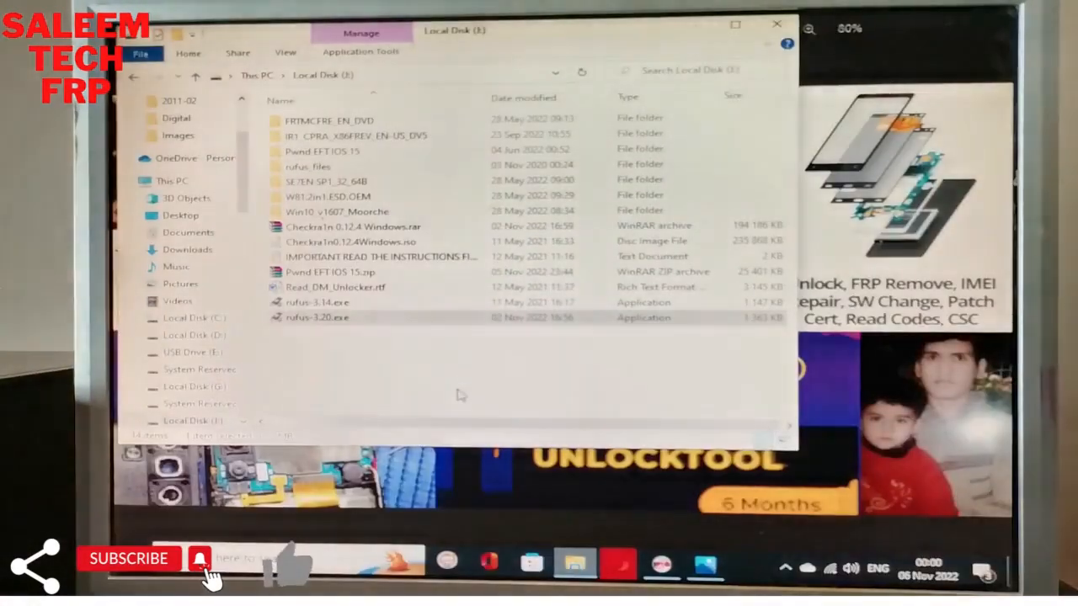
double_click(316, 317)
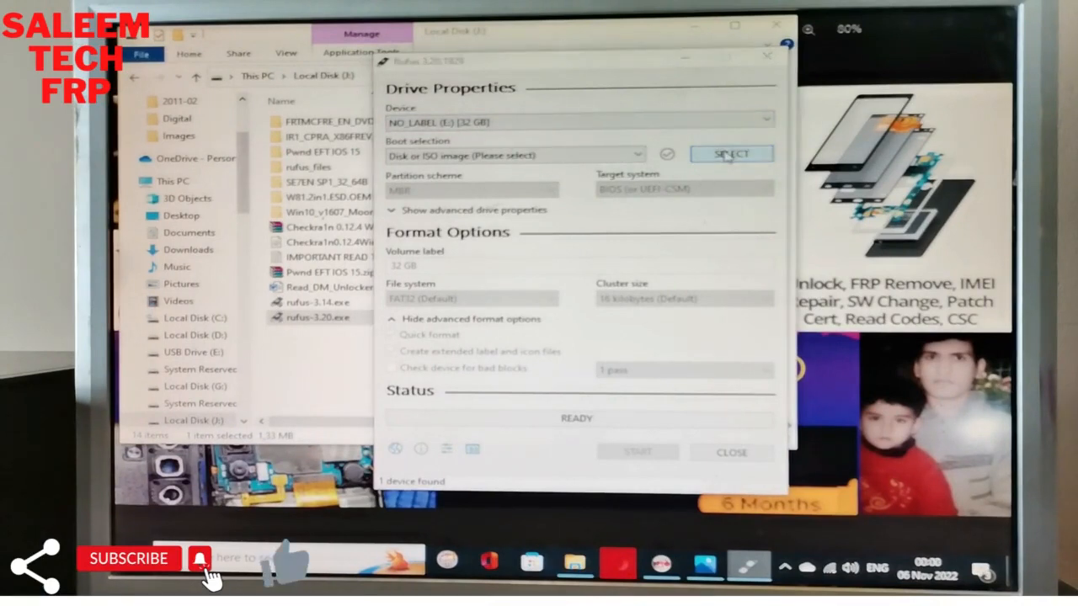
Load the checkra1n 0.12.4 Windows ISO and start writing it to the 32 GB USB drive.
left_click(730, 153)
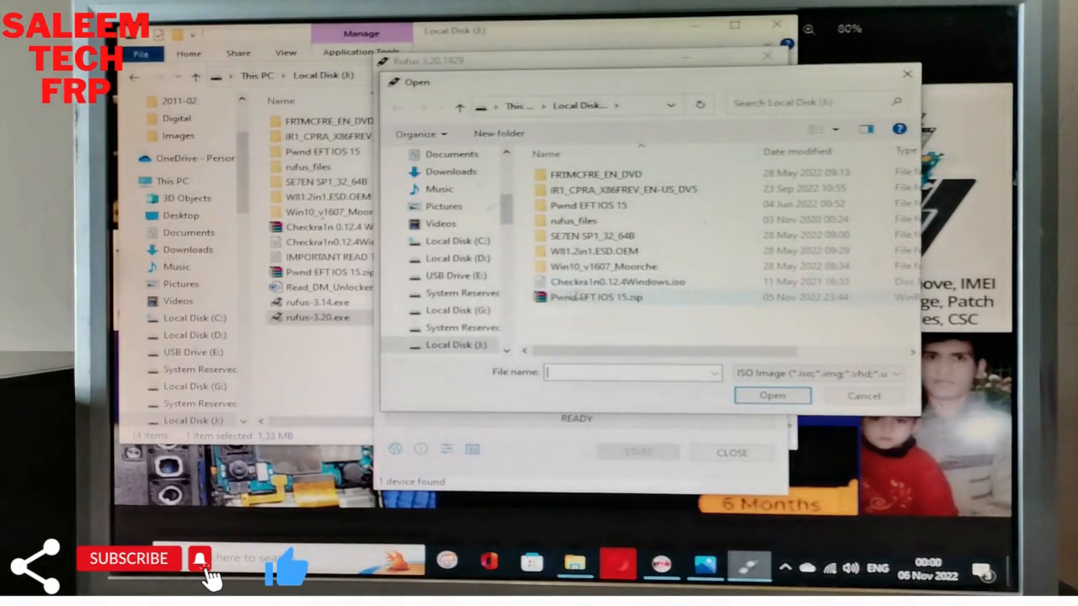
mouse_move(606, 283)
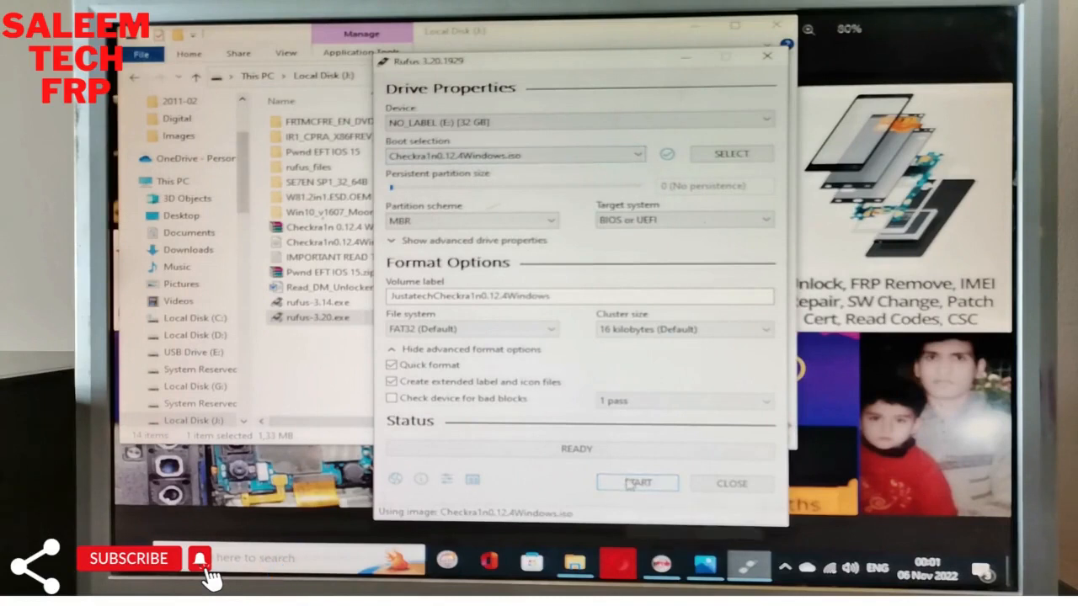
left_click(636, 483)
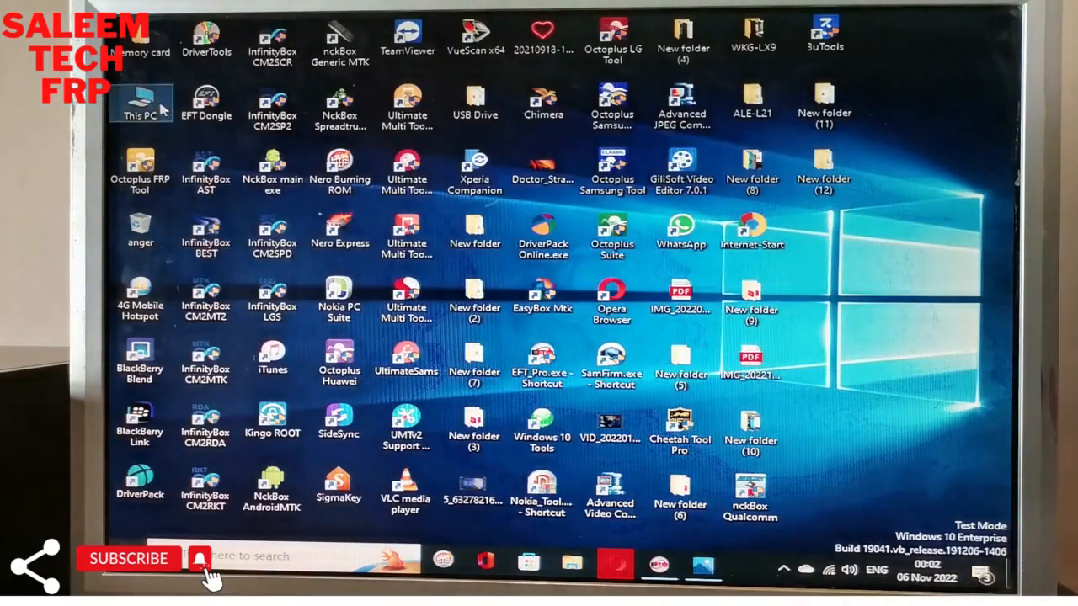
double_click(143, 94)
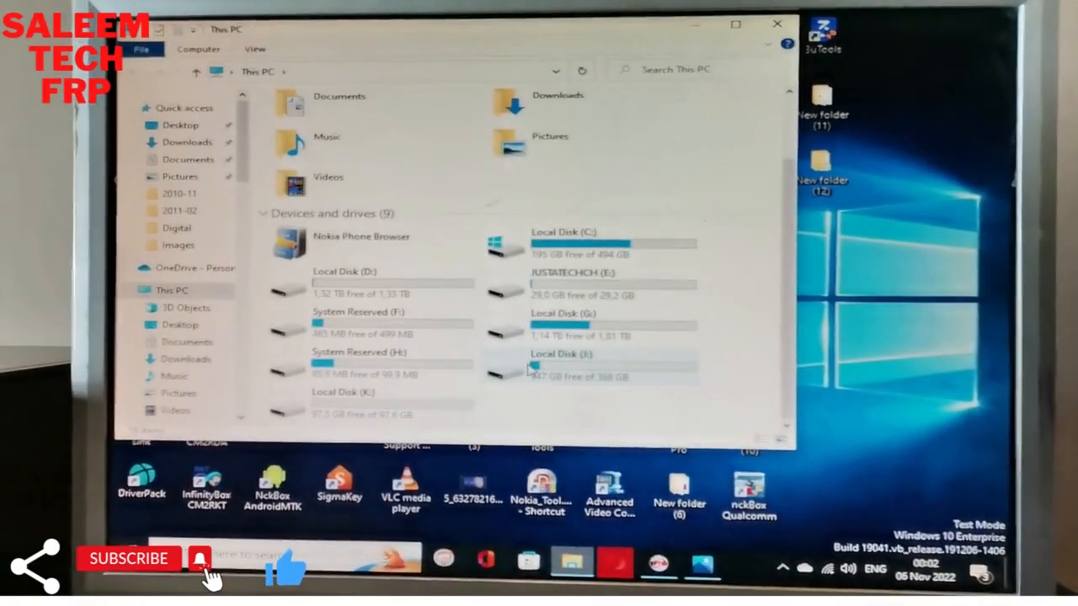
mouse_move(452, 429)
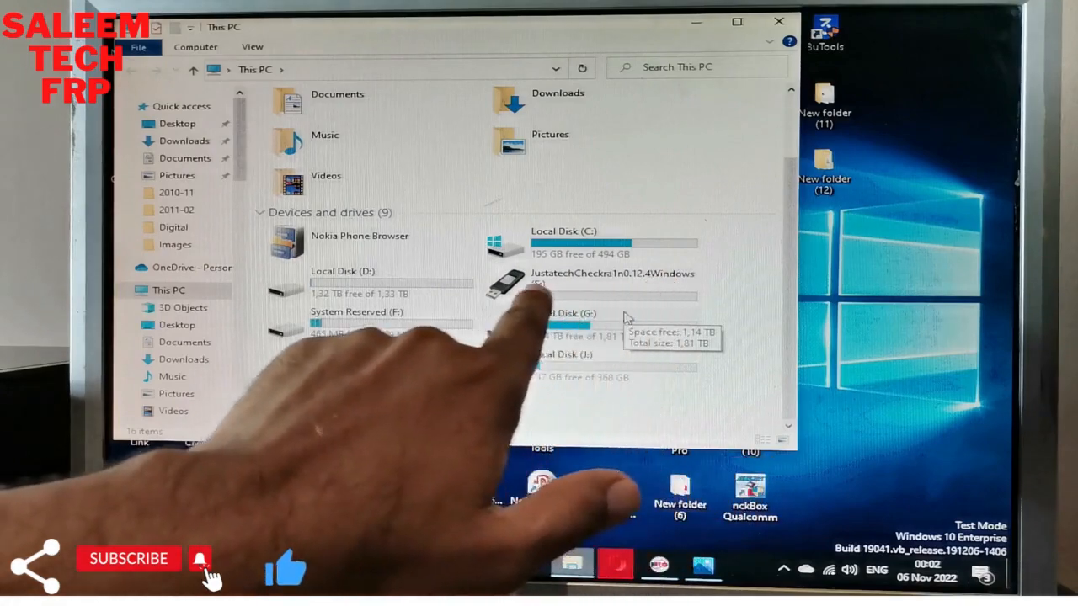
double_click(598, 278)
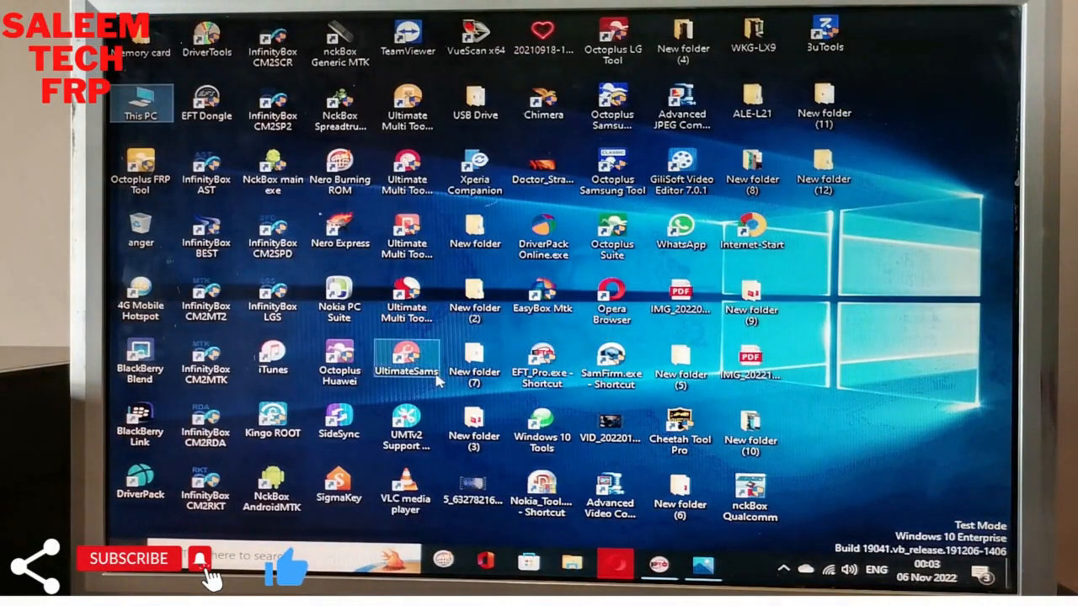
mouse_move(431, 371)
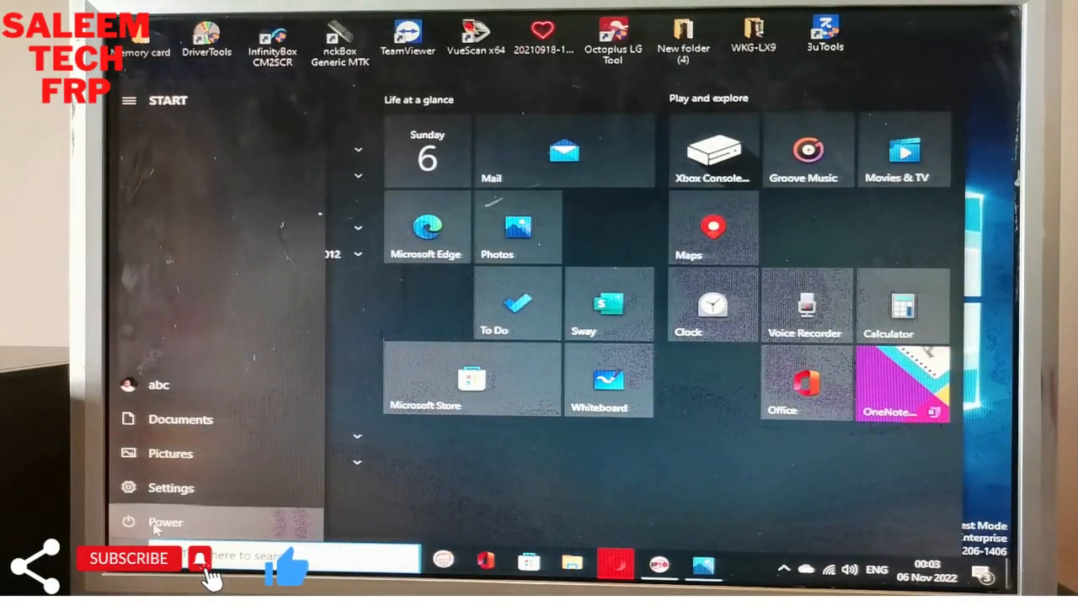
Restart the computer from the Start menu's Power options.
left_click(154, 522)
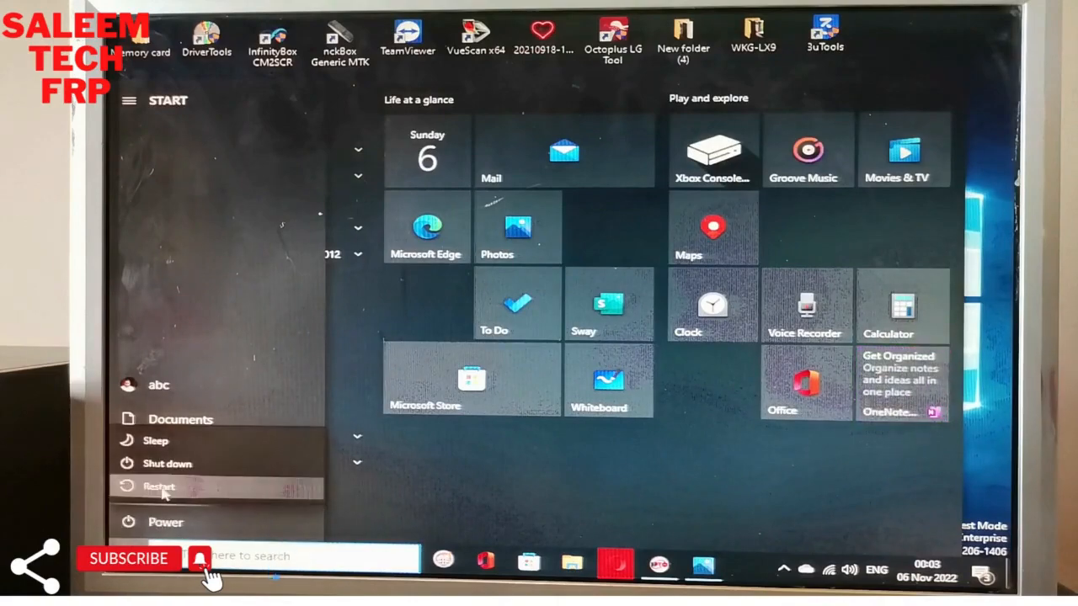
left_click(158, 489)
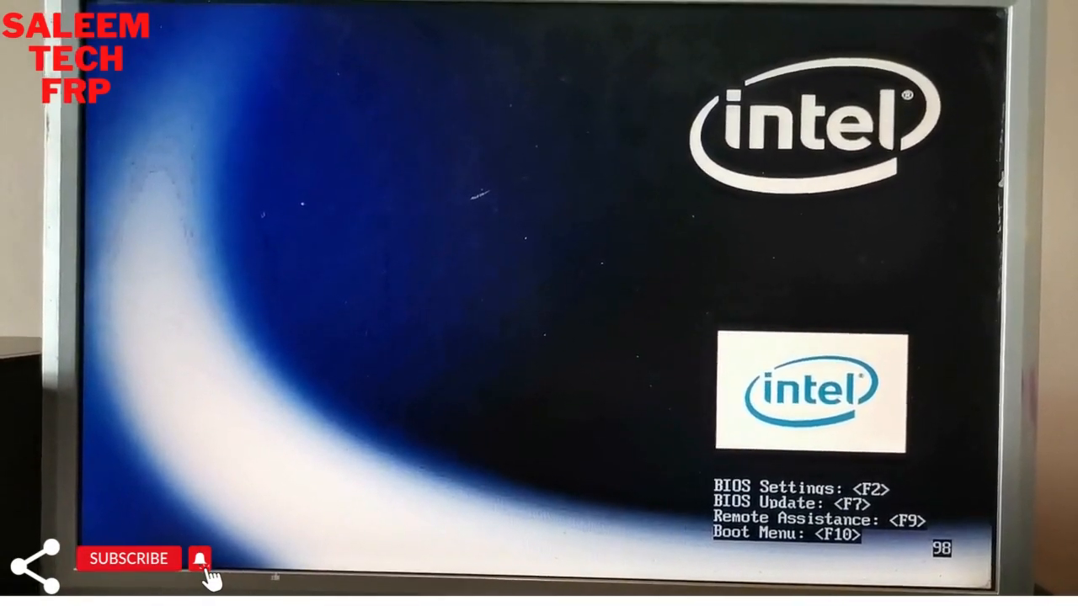
Enter the F10 Boot Menu at the Intel splash to boot from the checkra1n USB.
key("F10")
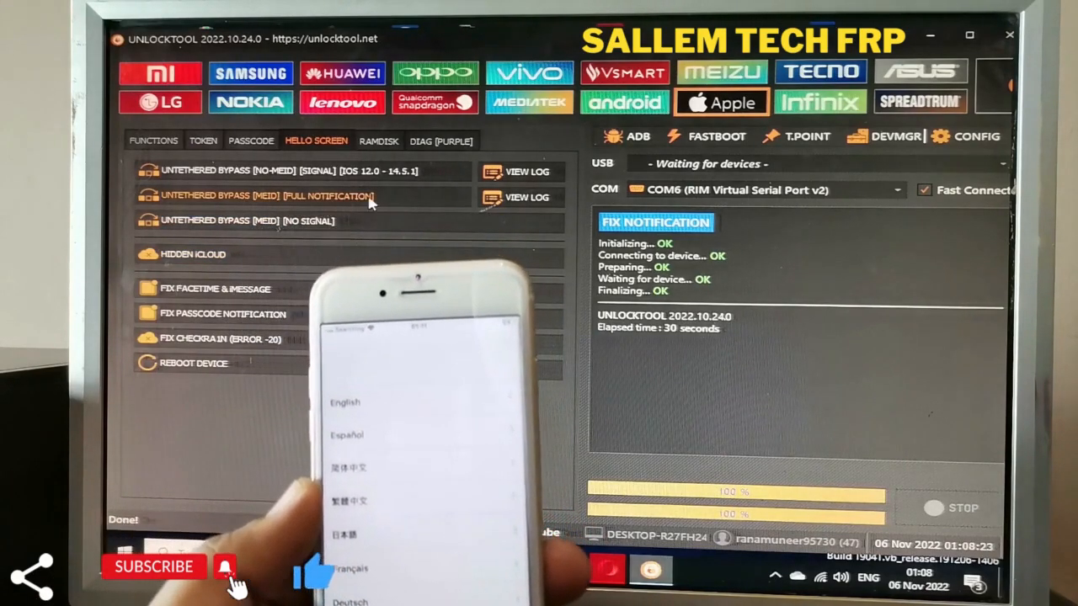
Run the MEID No Signal bypass after the Full Notification attempt, then agree to fix notifications.
left_click(261, 197)
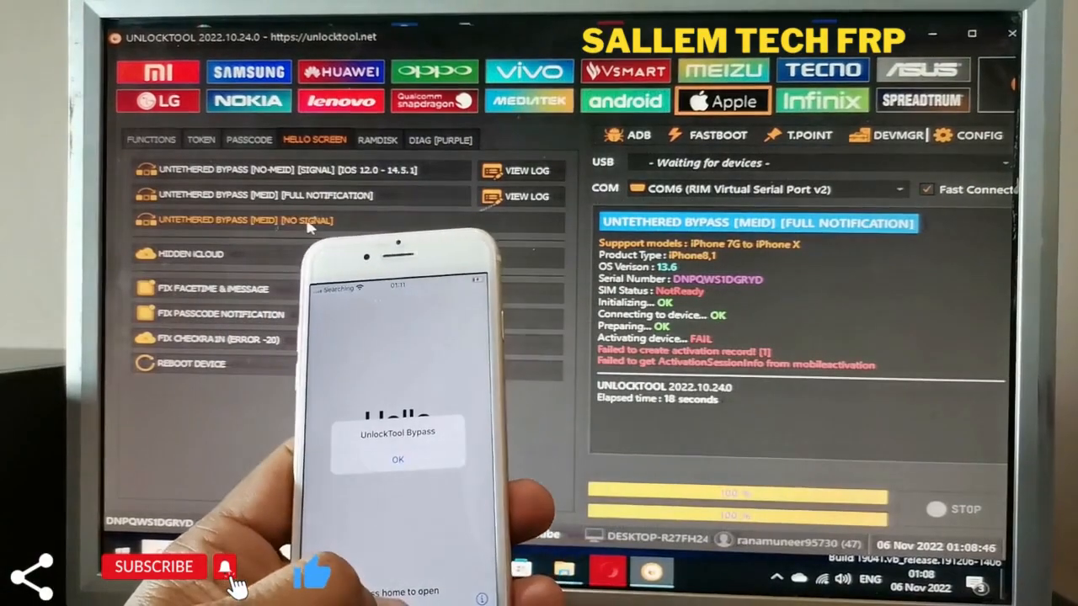
left_click(236, 219)
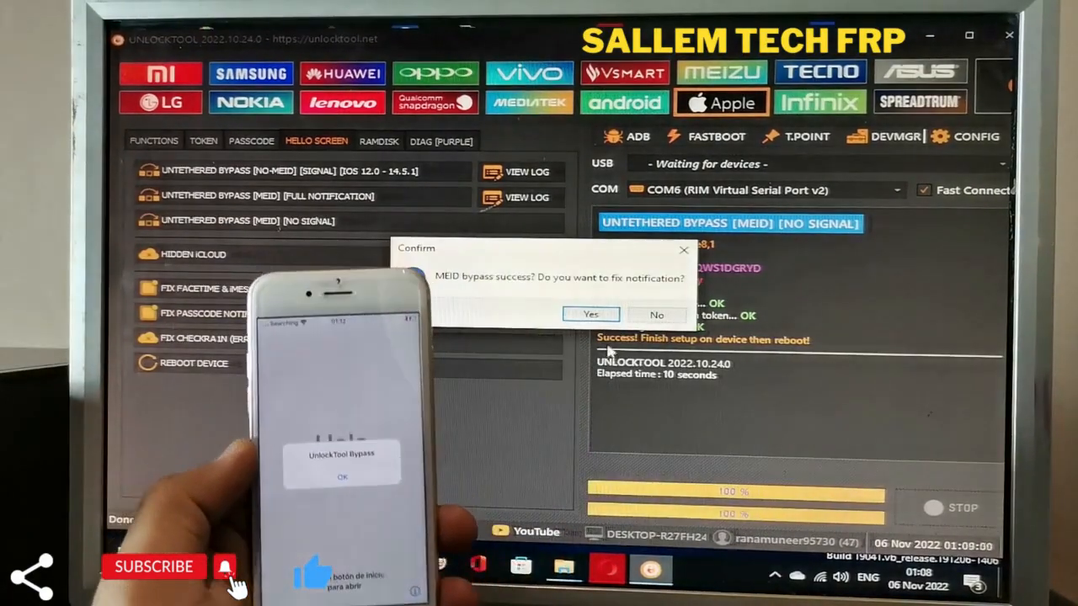
left_click(589, 315)
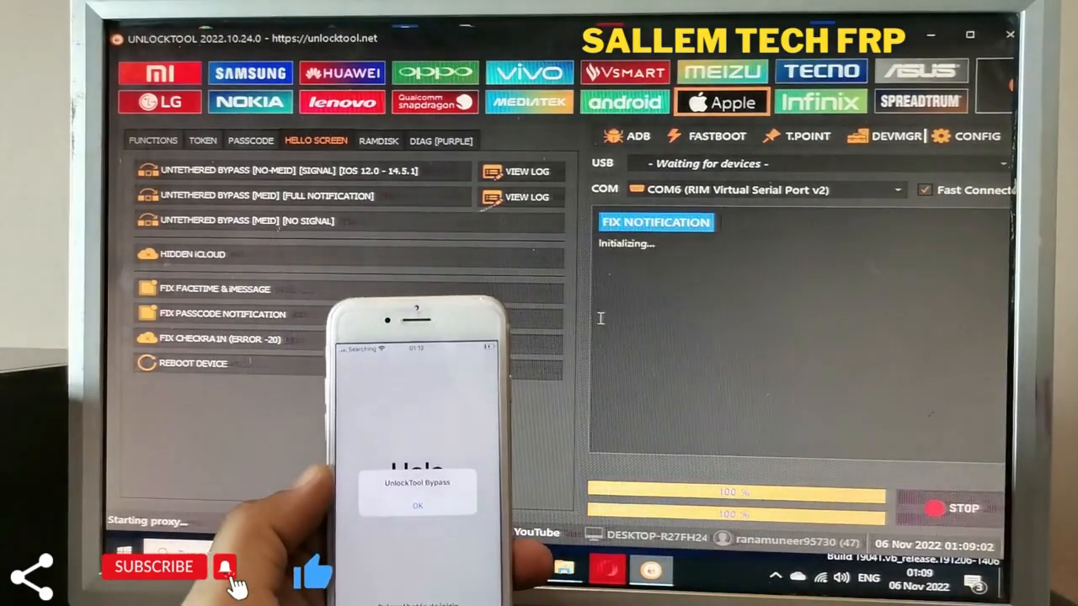